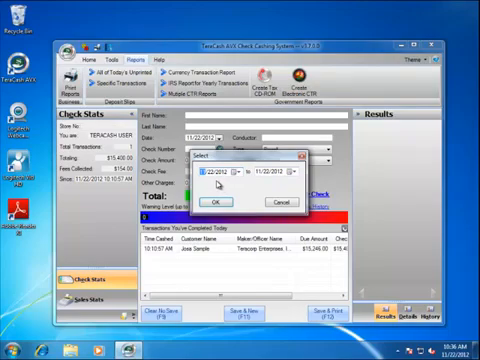
# Step: Generate the electronic CTR batch file for the 11/22/2012 to 11/22/2012 date range
pyautogui.click(222, 201)
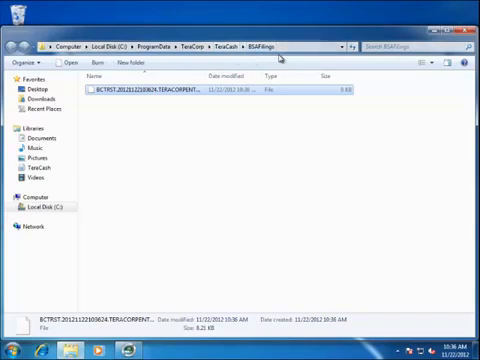
pyautogui.moveTo(158, 103)
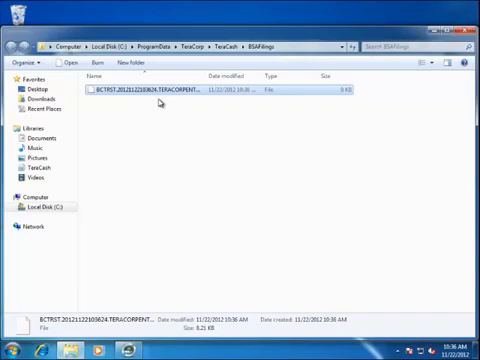
pyautogui.moveTo(185, 123)
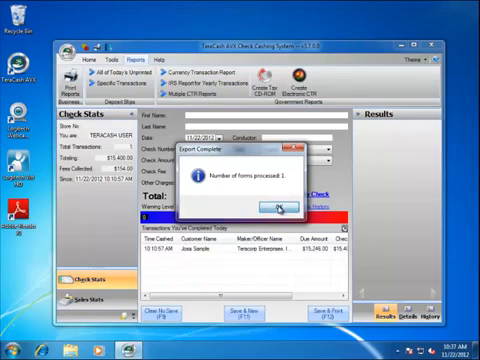
# Step: Dismiss the Export Complete notice reporting 1 form processed
pyautogui.click(274, 207)
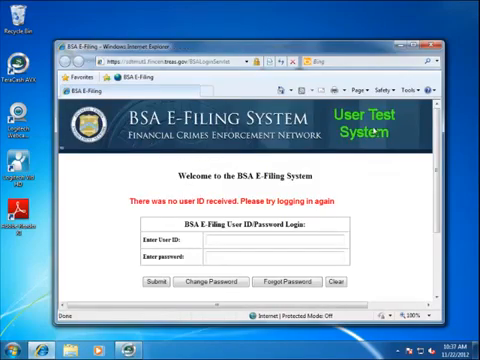
pyautogui.moveTo(372, 140)
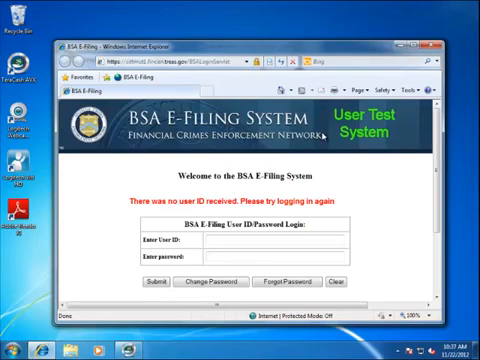
pyautogui.moveTo(326, 135)
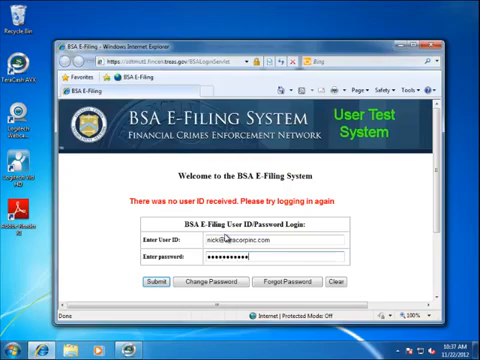
# Step: Submit the user ID and password, then scroll through the welcome page
pyautogui.click(157, 280)
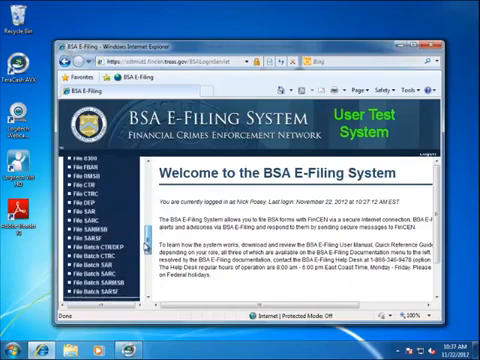
pyautogui.scroll(-3)
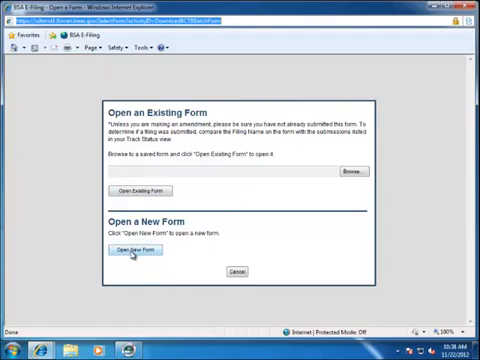
# Step: Open a new blank BCTR Batch Form under File Batch CTR
pyautogui.click(138, 249)
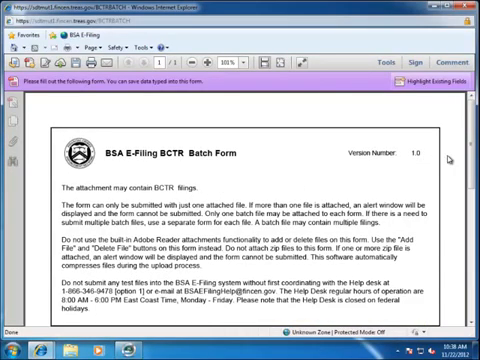
pyautogui.moveTo(189, 110)
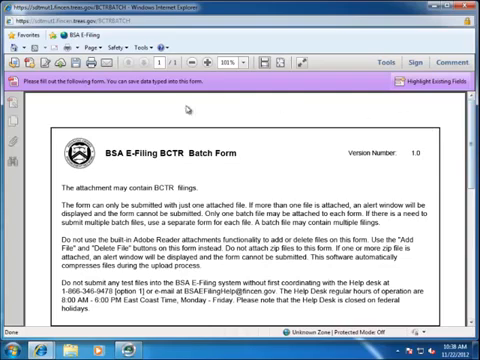
pyautogui.moveTo(256, 194)
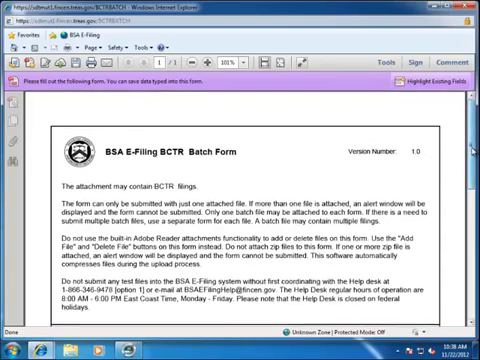
# Step: Enter filing name 'CTR Report 11-22-2012' and 1 form, and attach the BCTRST file
pyautogui.scroll(-3)
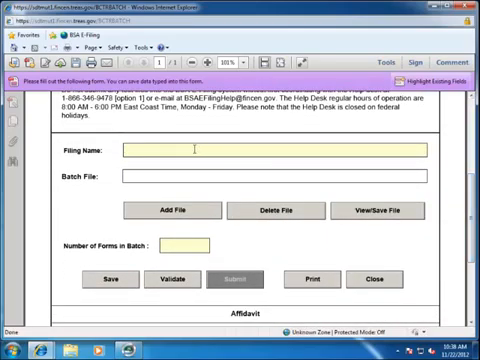
pyautogui.write('CTR Report 11-22-2012')
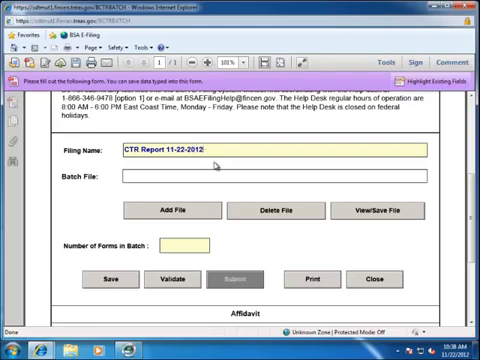
pyautogui.moveTo(85, 211)
pyautogui.write('1')
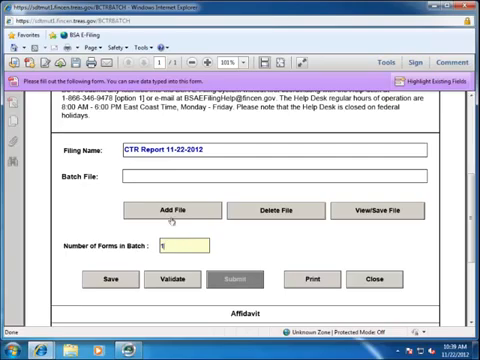
pyautogui.moveTo(175, 212)
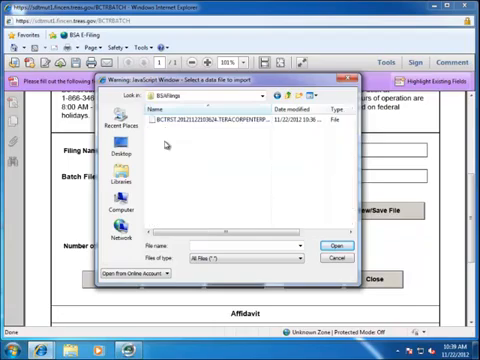
pyautogui.click(330, 245)
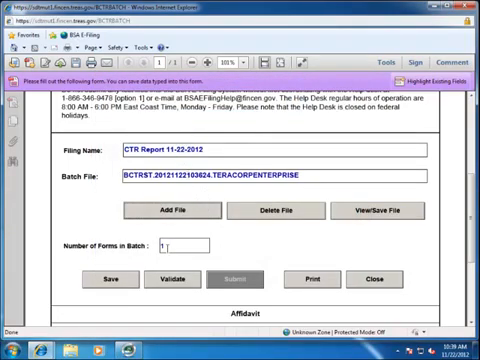
# Step: Enter 'President' as the signer's title and sign the affidavit with the PIN
pyautogui.scroll(-3)
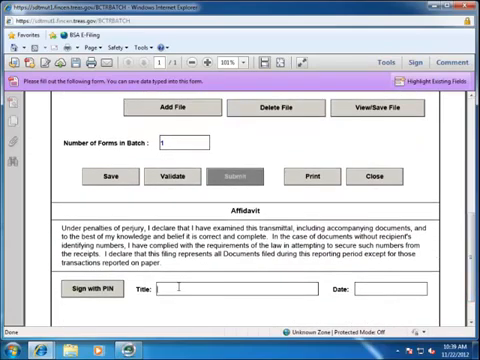
pyautogui.write('Pres')
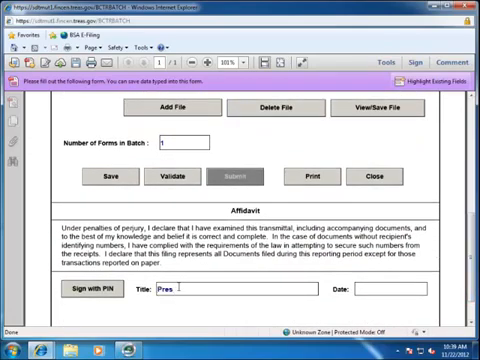
pyautogui.write('ident')
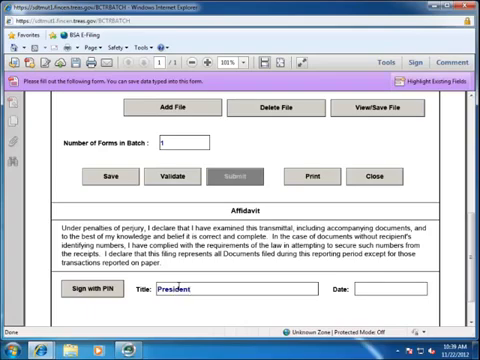
pyautogui.click(103, 294)
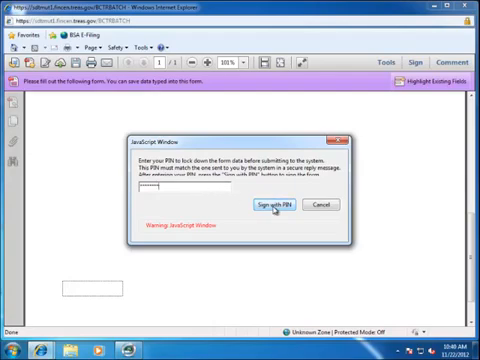
pyautogui.click(265, 204)
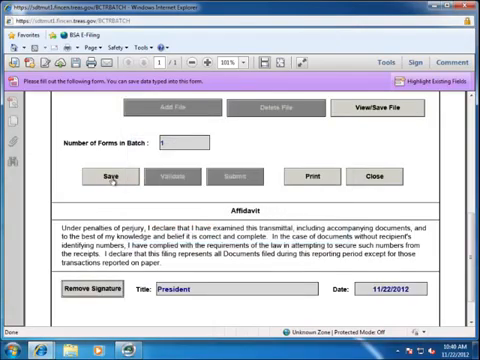
pyautogui.moveTo(118, 180)
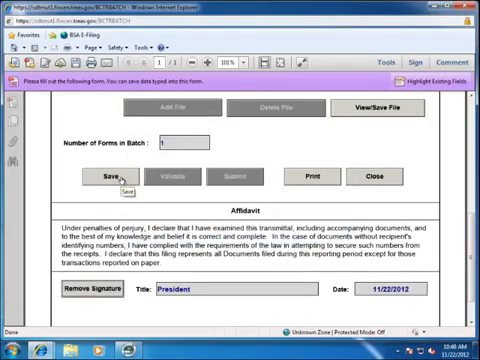
# Step: Save the signed form as 'CTR E-Filing 11-22-12.pdf' in BSAFilings and review it
pyautogui.click(122, 178)
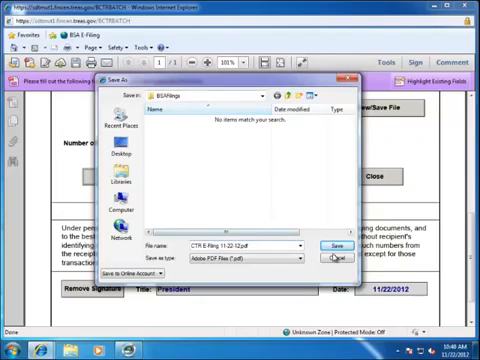
pyautogui.click(332, 259)
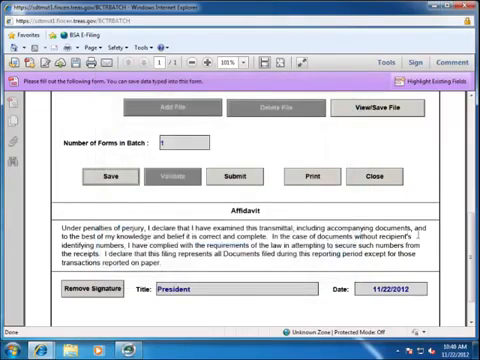
pyautogui.scroll(3)
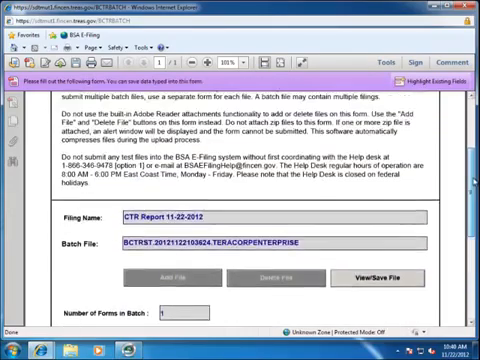
pyautogui.scroll(-3)
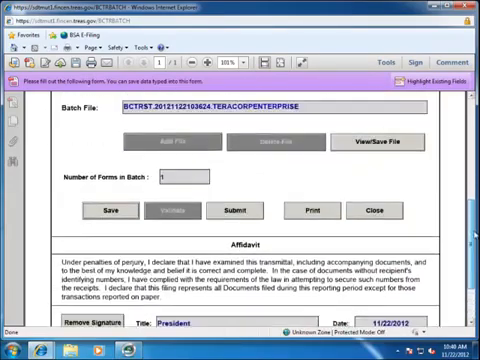
pyautogui.scroll(3)
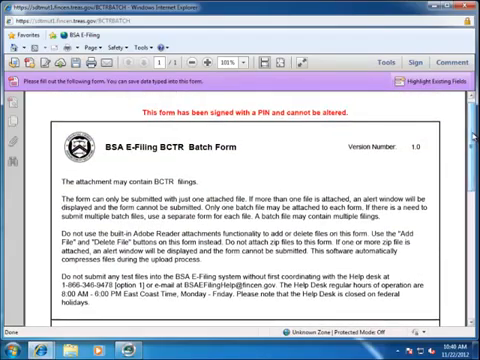
pyautogui.scroll(-3)
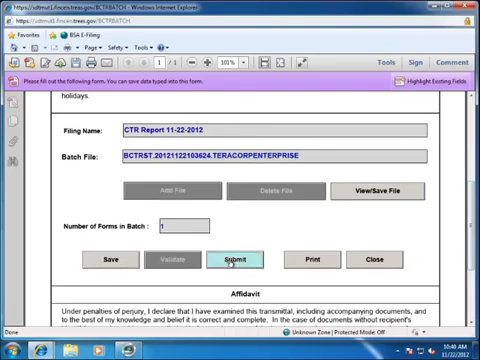
# Step: Submit the batch filing and review the tracking ID on the Confirmation page
pyautogui.click(228, 258)
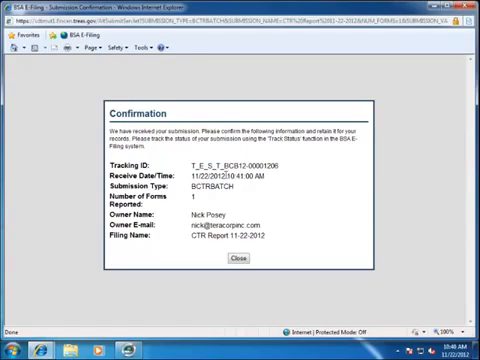
pyautogui.click(234, 261)
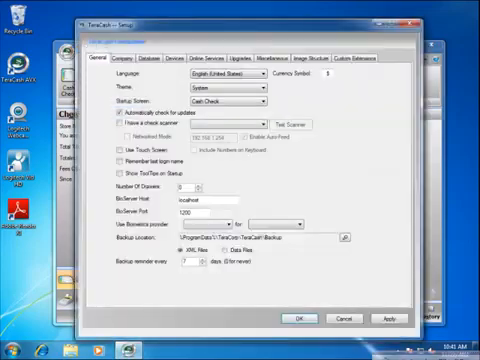
# Step: Enable 'Remind me on close if CTRs are due' on the Miscellaneous setup tab
pyautogui.click(288, 56)
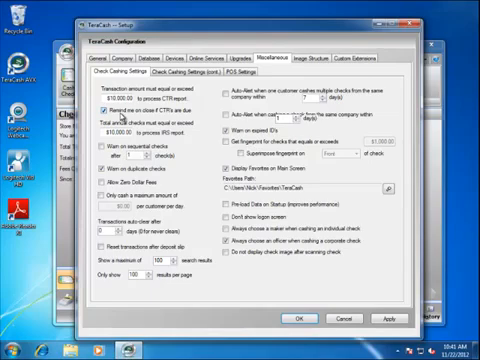
pyautogui.click(103, 104)
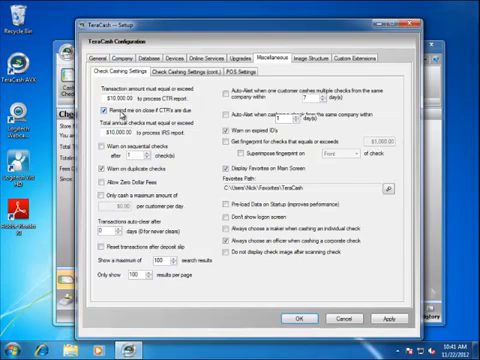